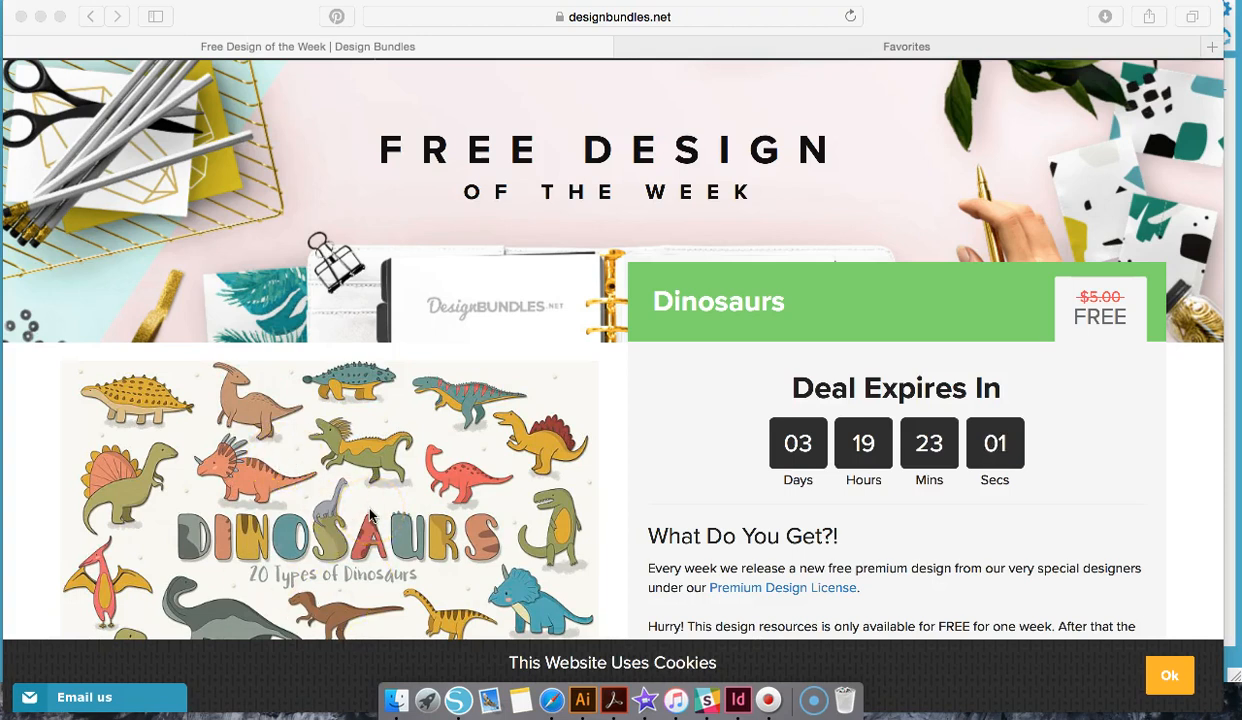
Switch to Silhouette Studio and open the stegosaurus PNG file 3.png.
scroll("down", 3)
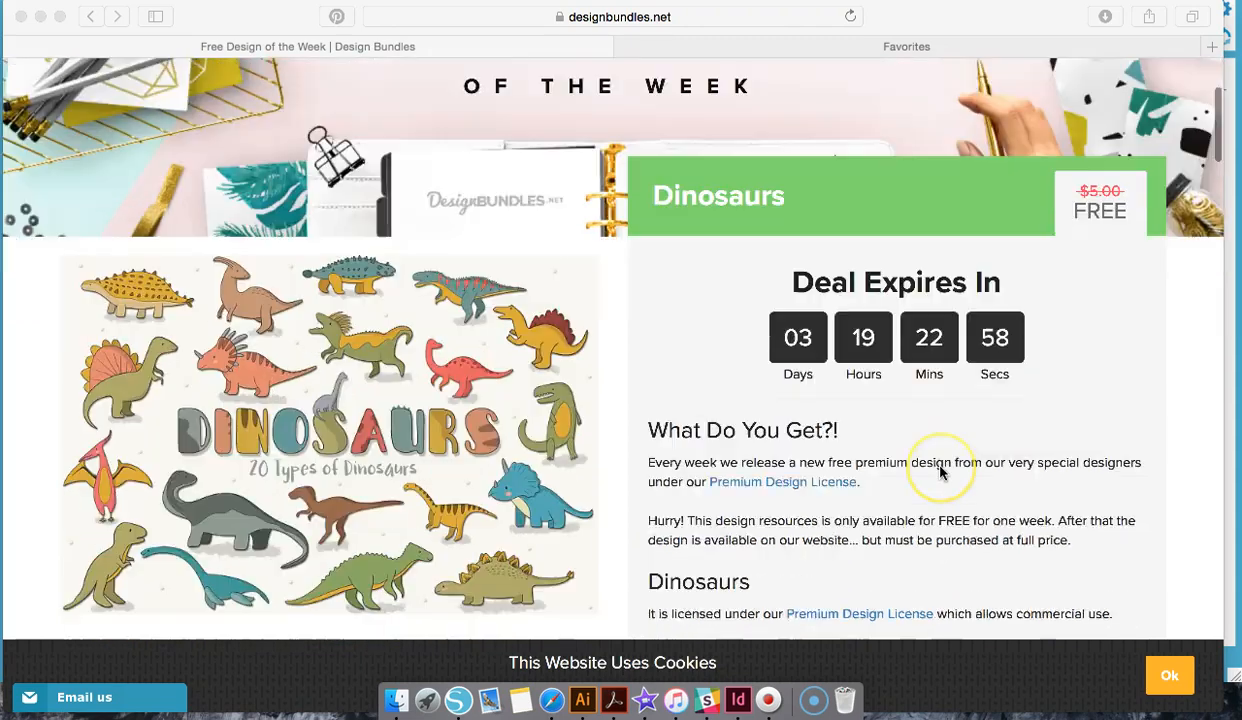
scroll("down", 3)
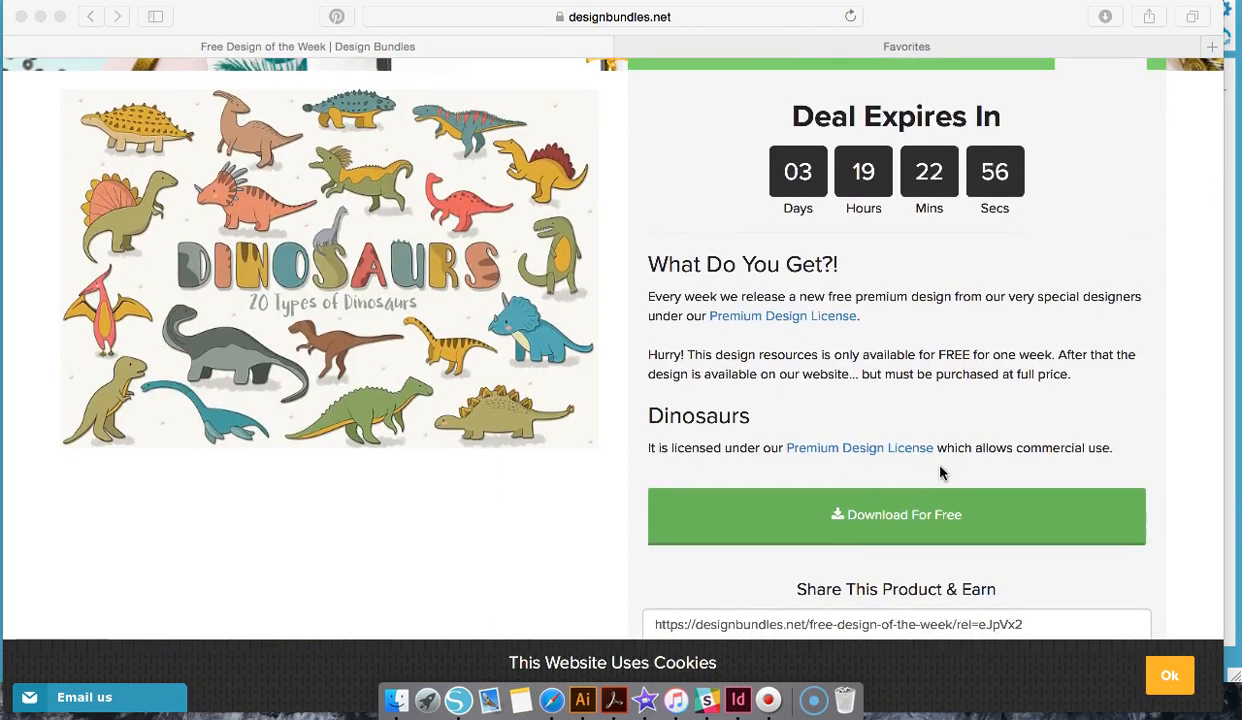
mouse_move(430, 410)
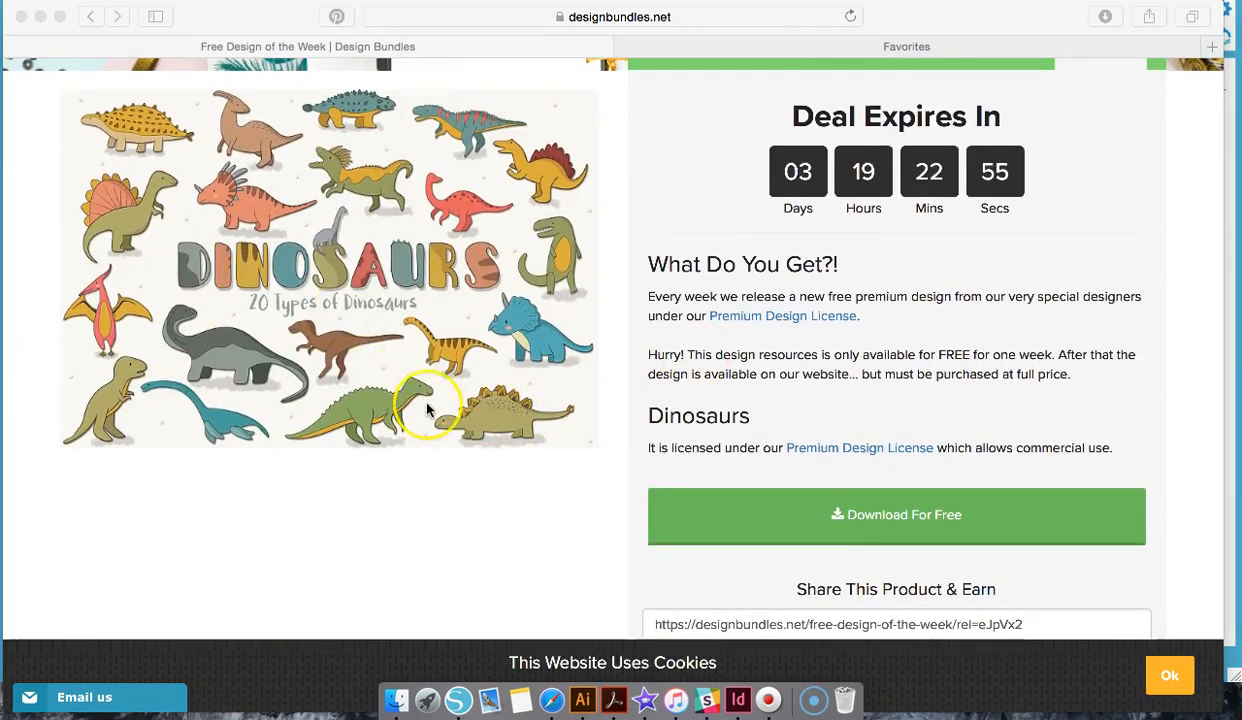
scroll("down", 3)
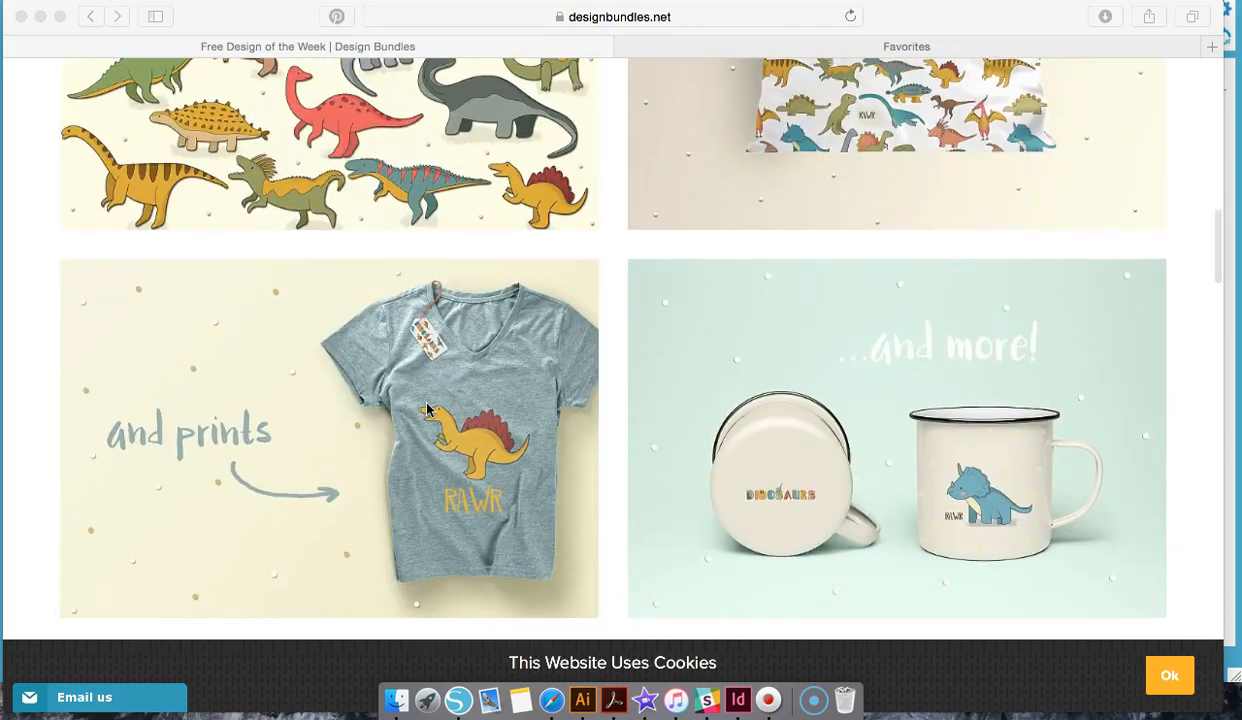
mouse_move(455, 698)
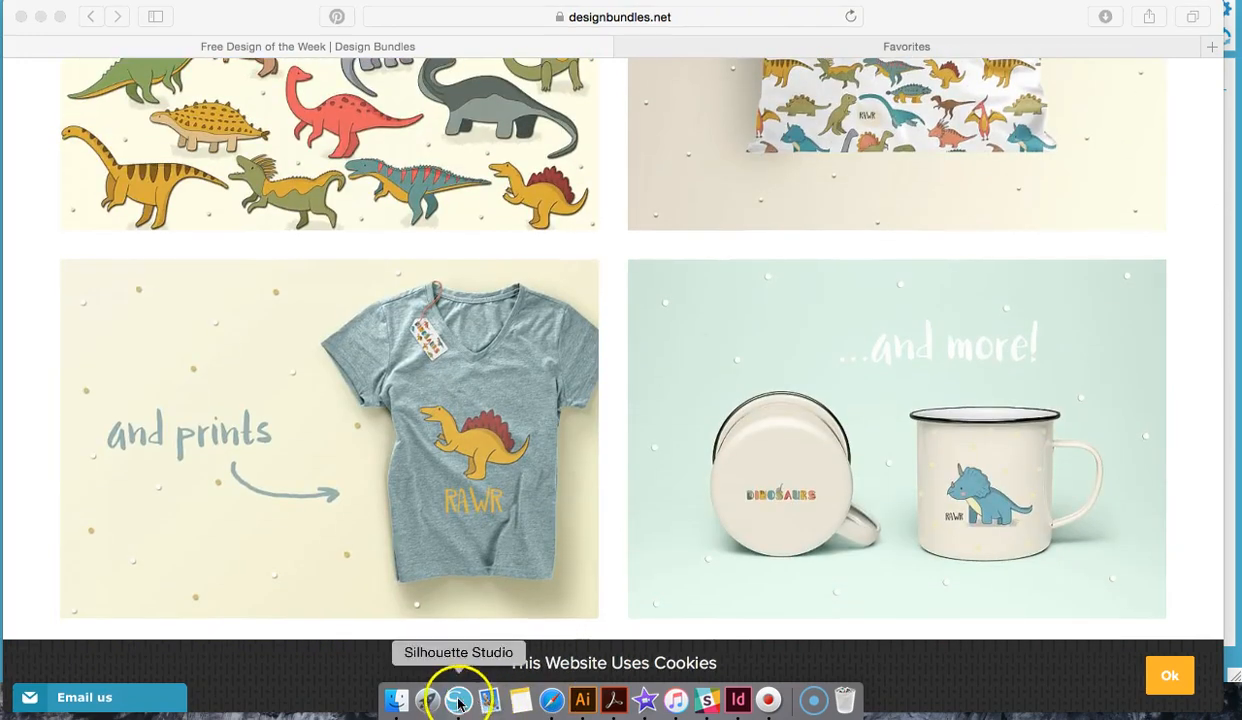
left_click(456, 697)
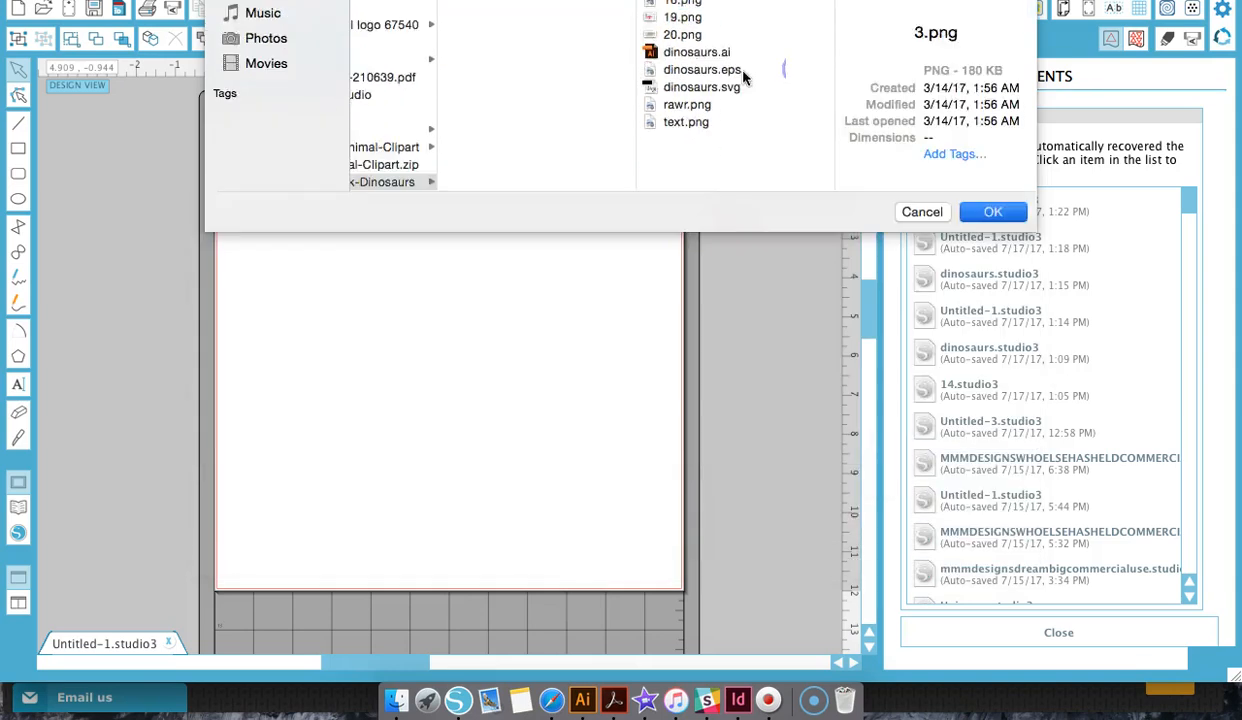
left_click(993, 211)
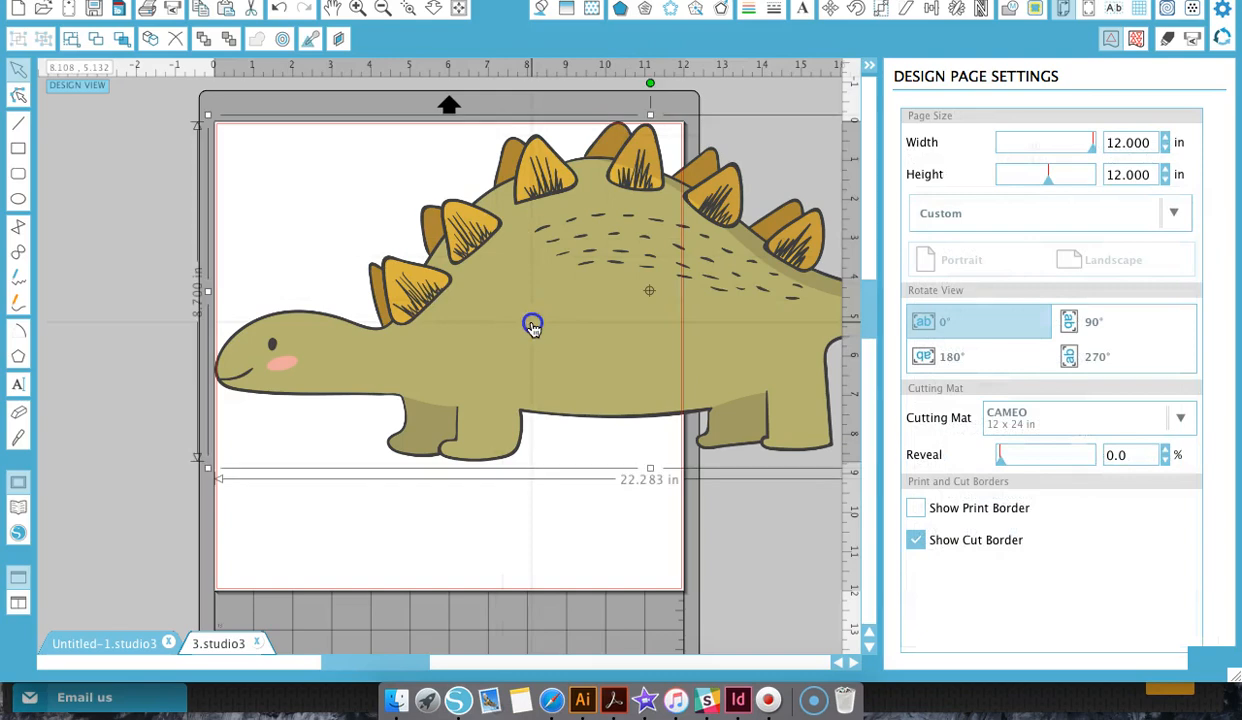
Shrink the stegosaurus to about 7.7 inches wide and move it onto the upper page.
left_click_drag(533, 326, 406, 336)
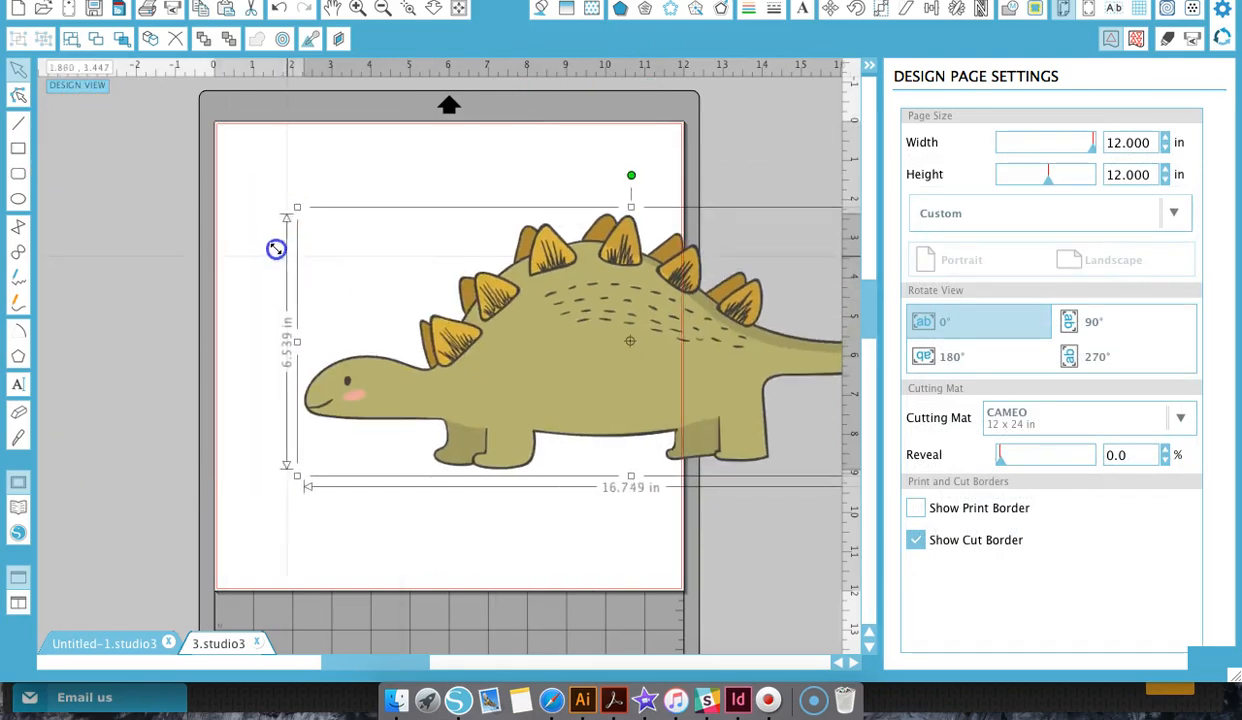
left_click_drag(276, 248, 818, 420)
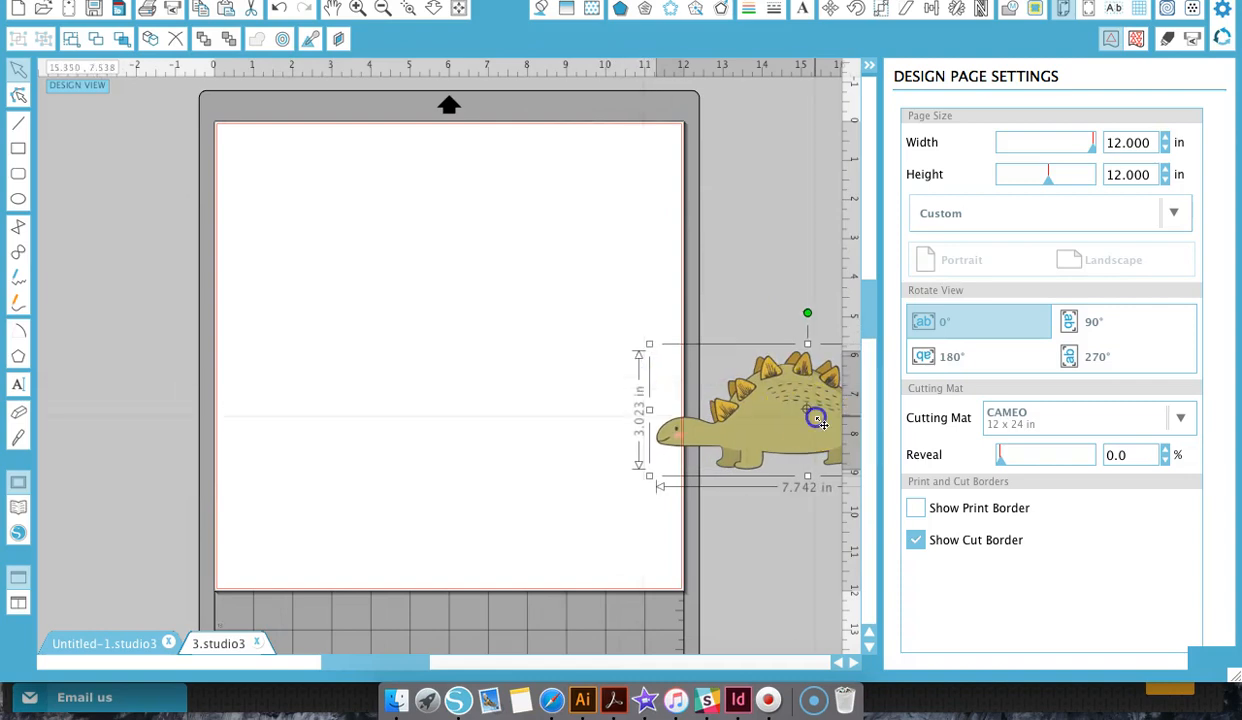
left_click_drag(815, 419, 408, 281)
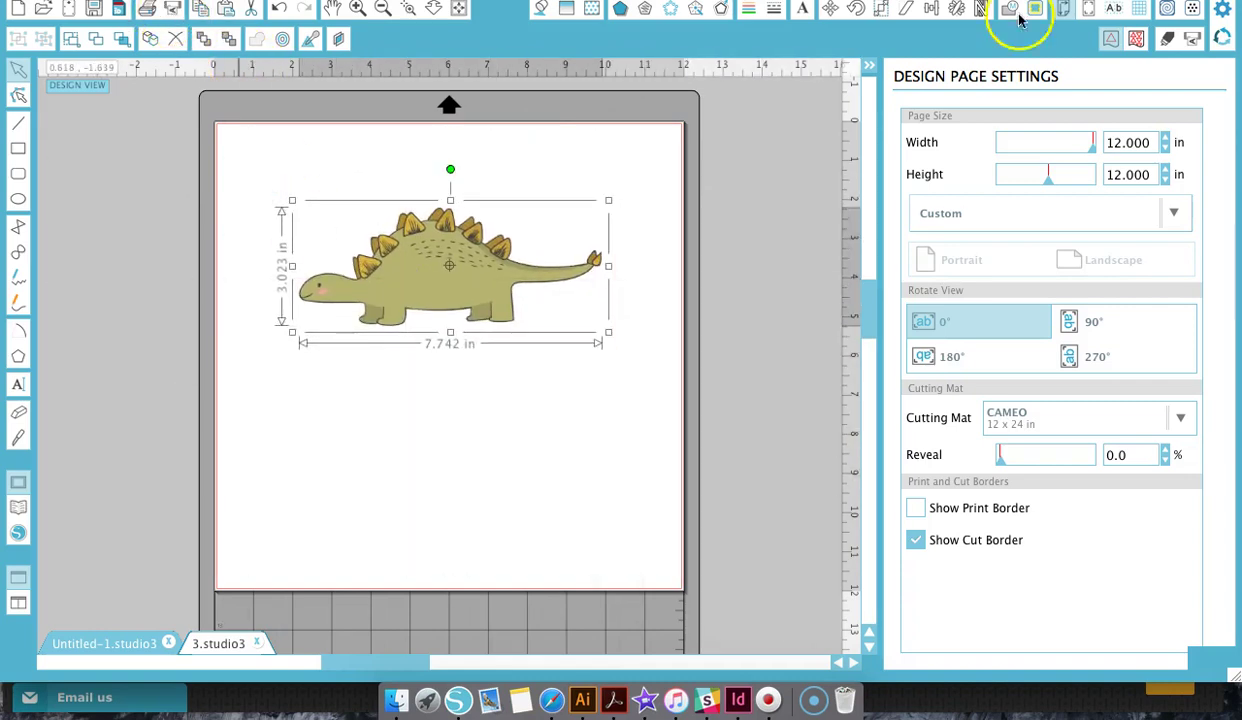
mouse_move(1155, 40)
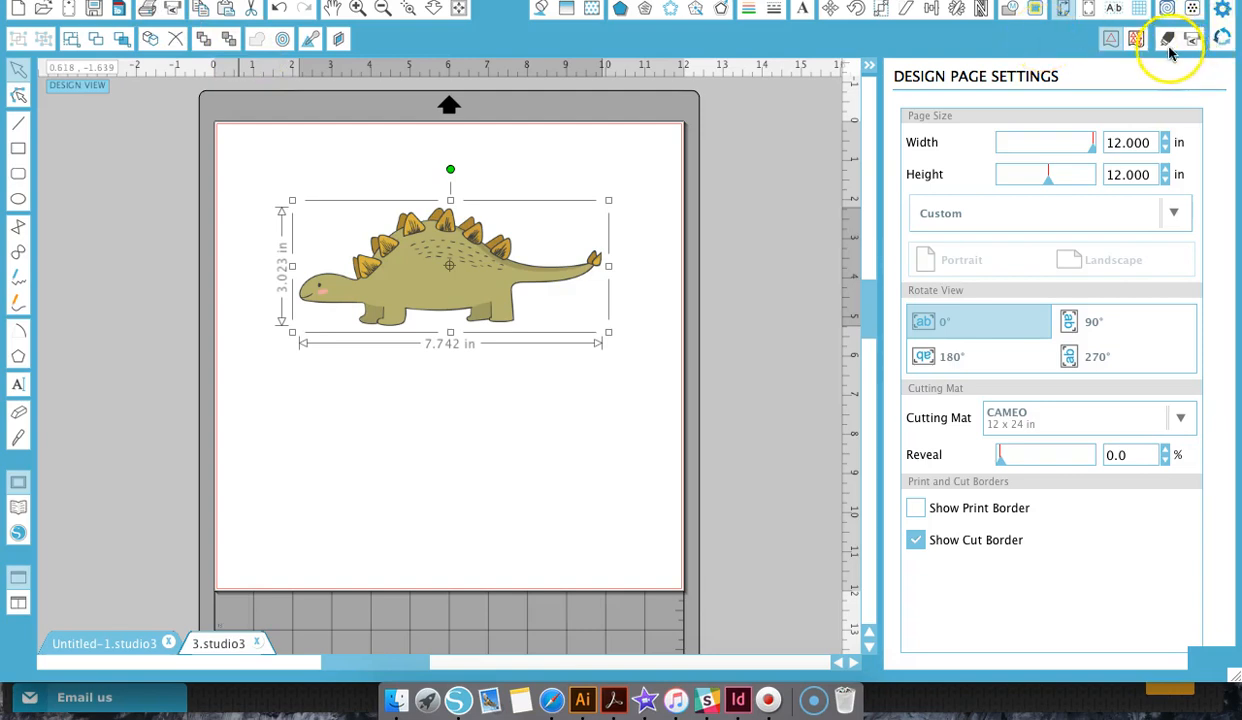
Set the stegosaurus image's cut style to No Cut in Cut Settings.
left_click(1164, 33)
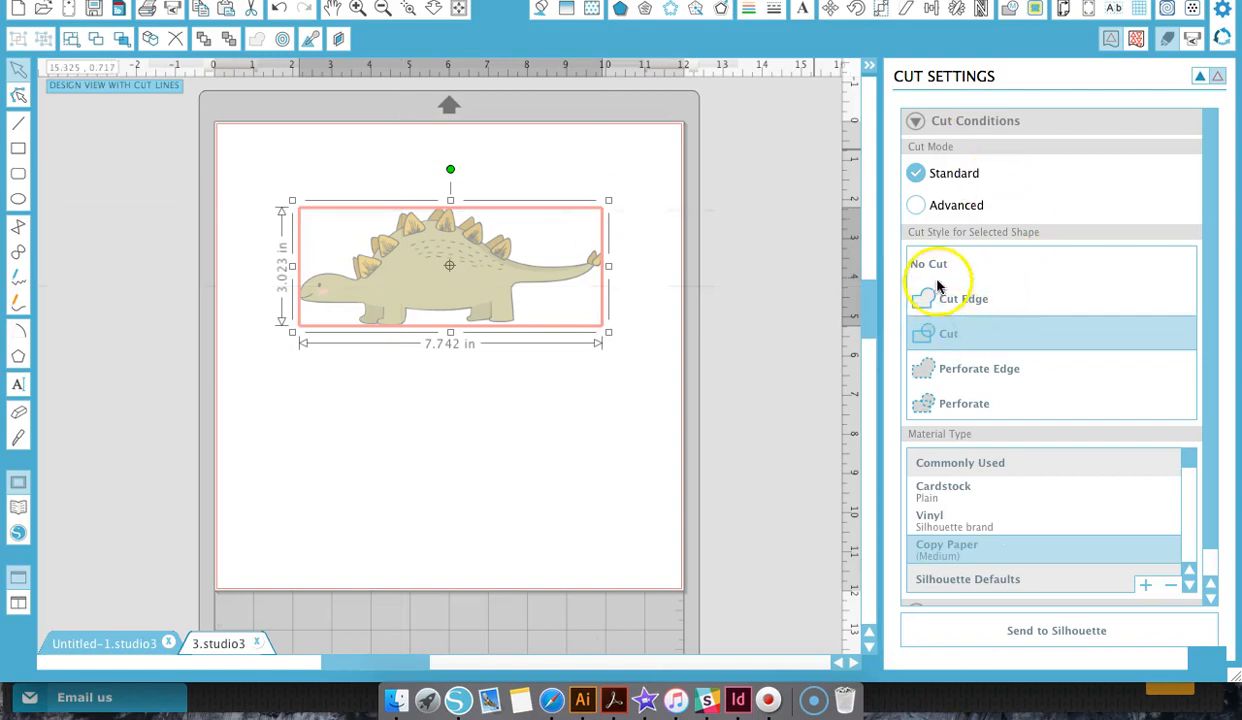
left_click(928, 263)
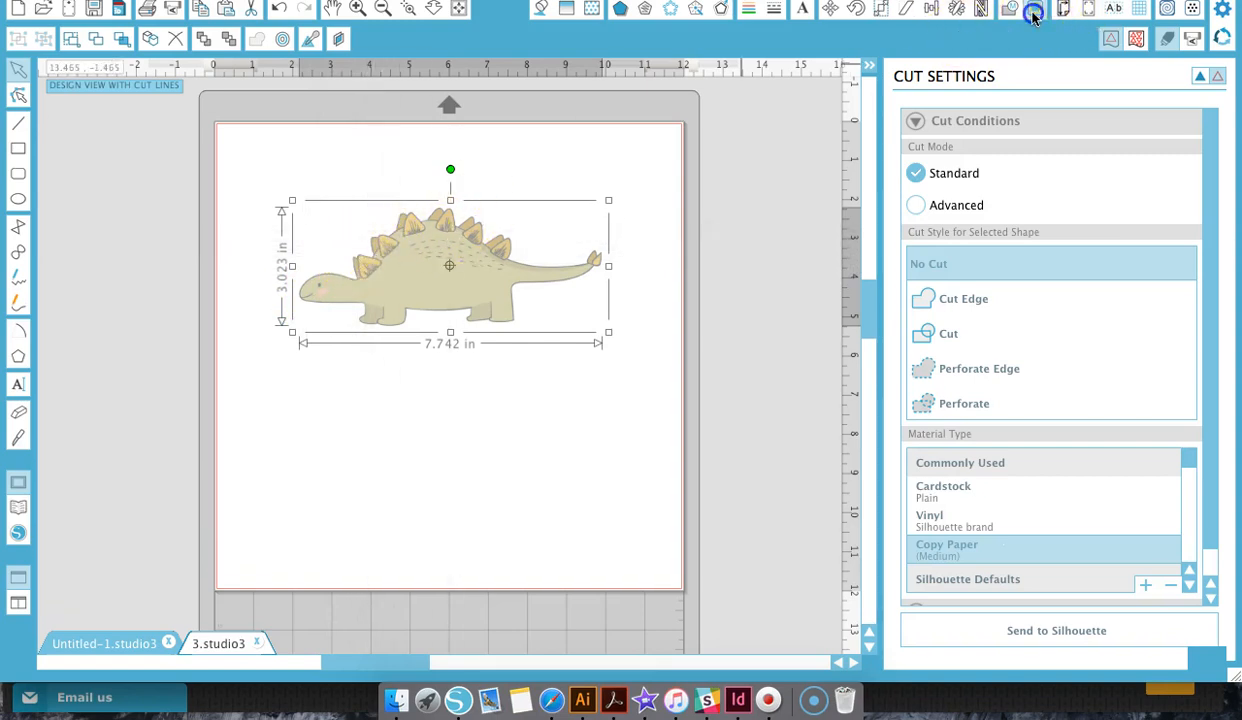
Trace the stegosaurus with High Pass Filter off and threshold raised to 99.6%.
left_click(1032, 14)
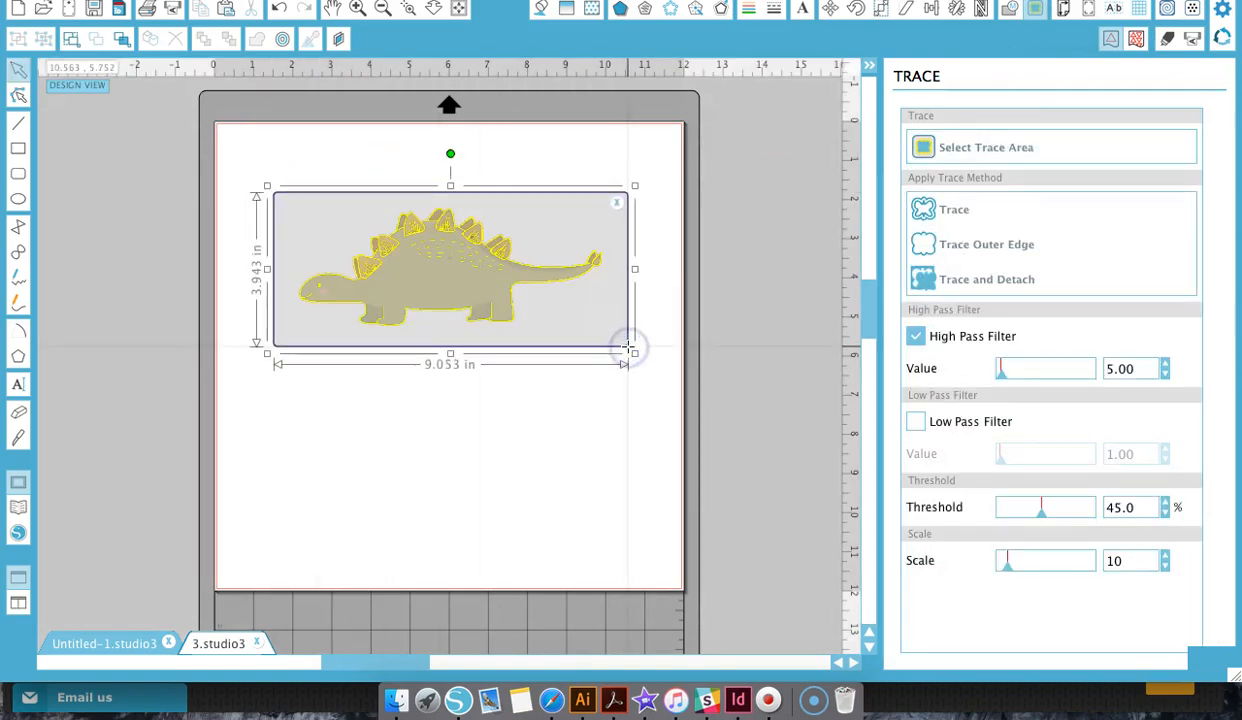
left_click(915, 336)
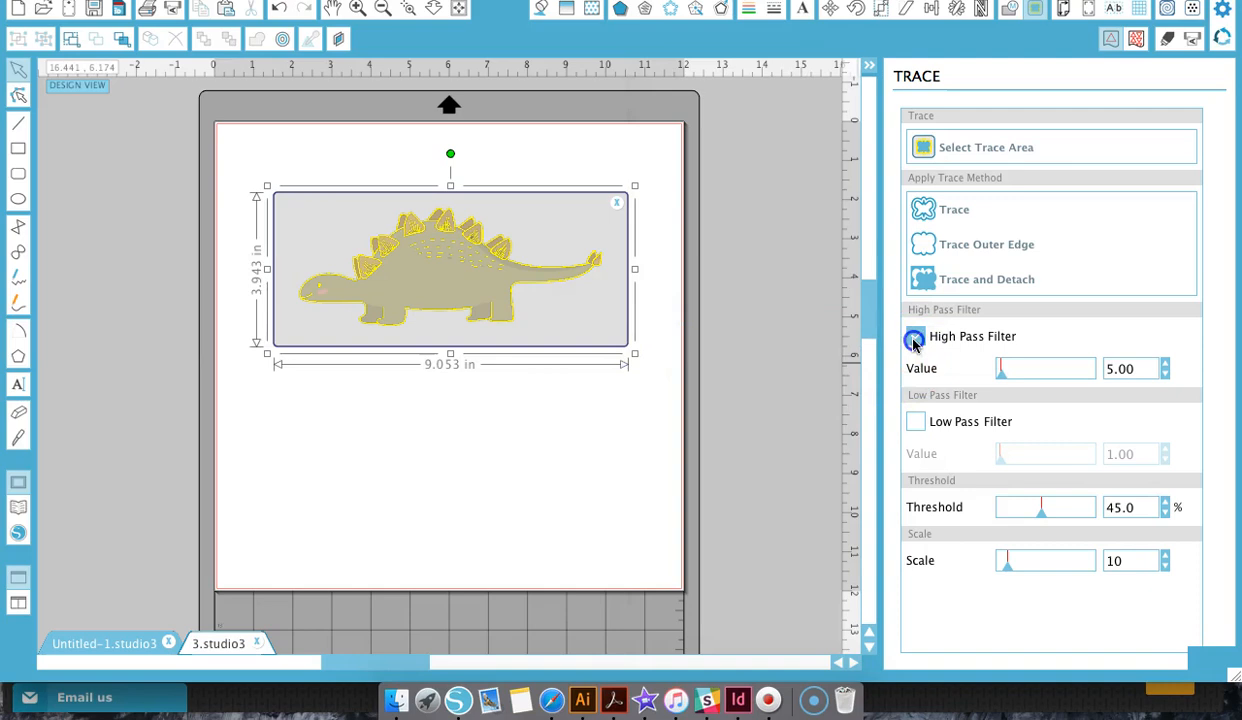
left_click(915, 336)
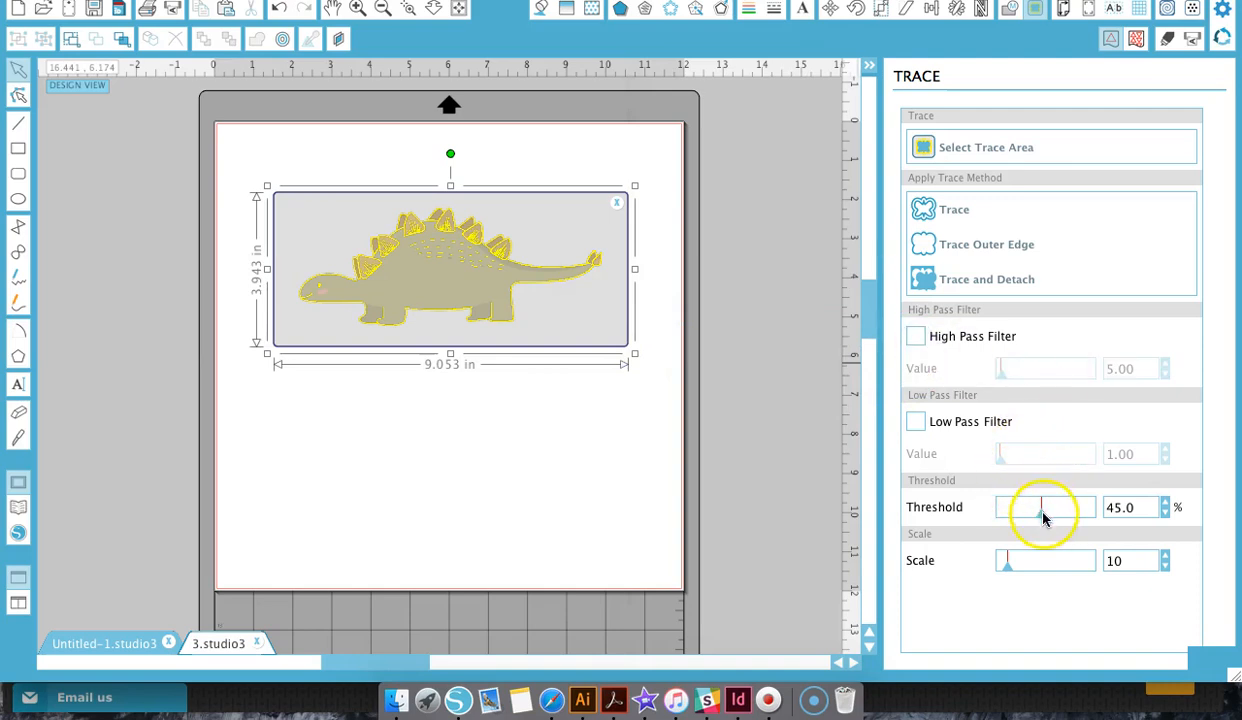
left_click_drag(1042, 507, 1083, 507)
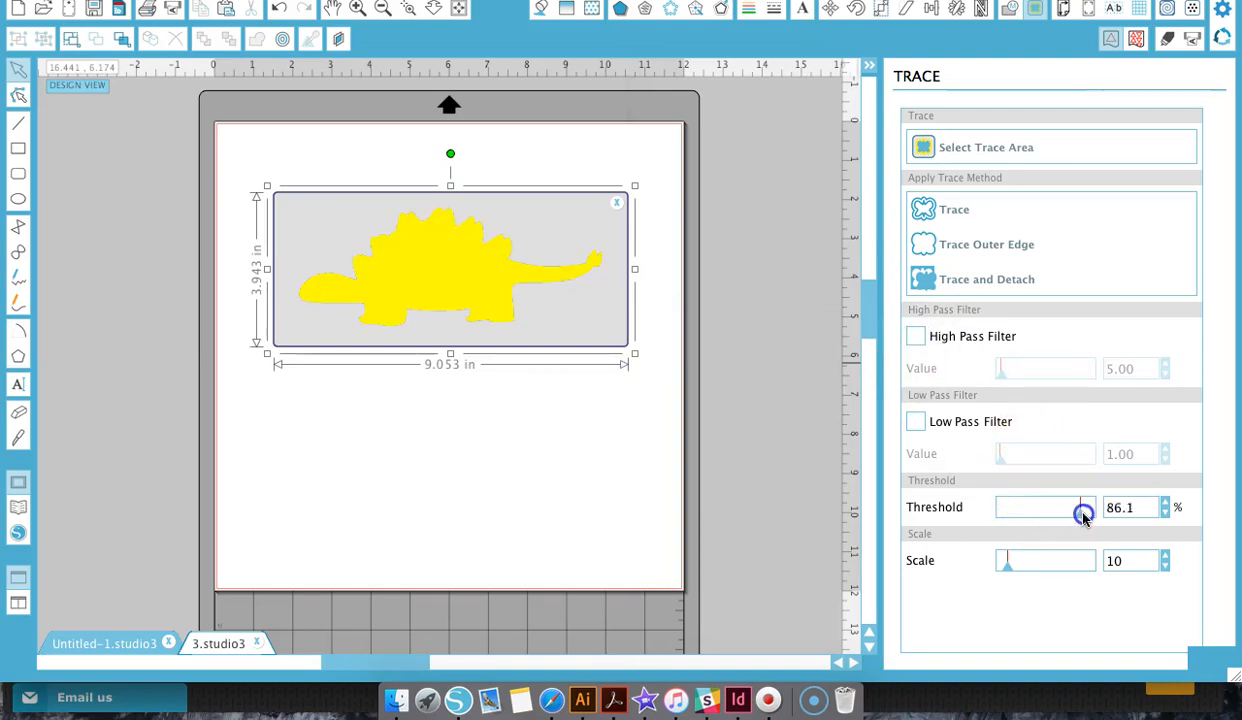
left_click_drag(1085, 507, 1120, 507)
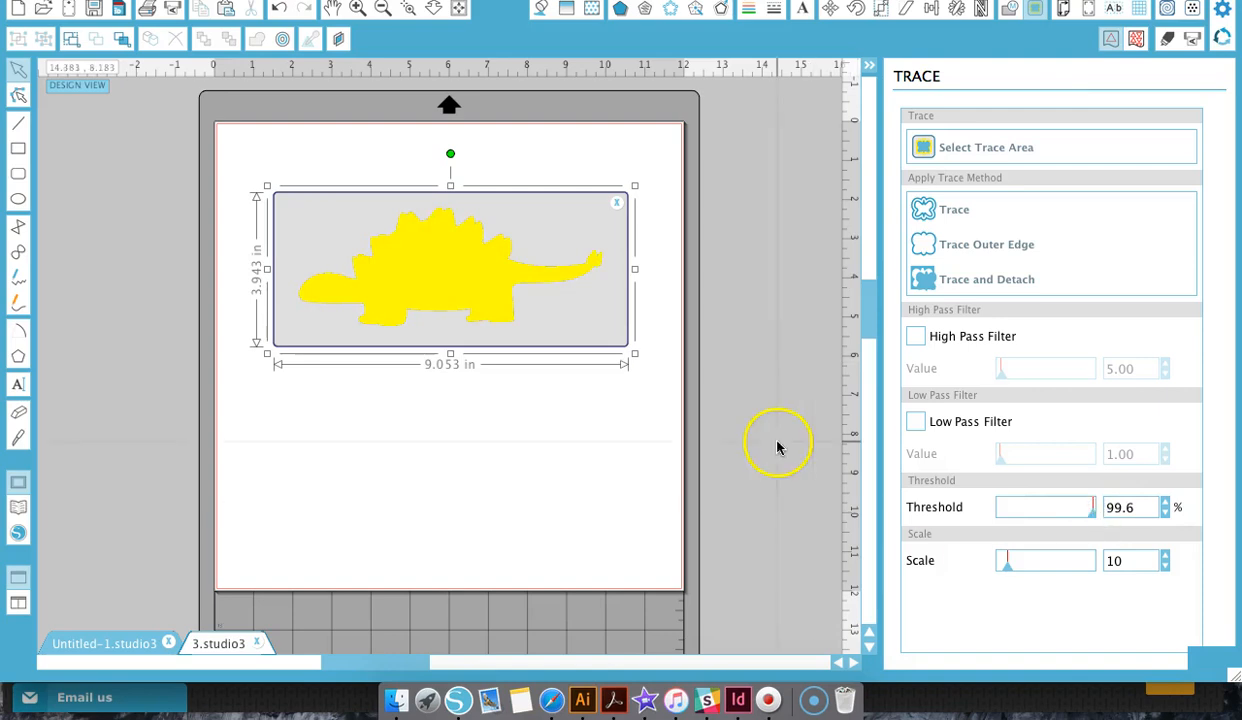
mouse_move(914, 244)
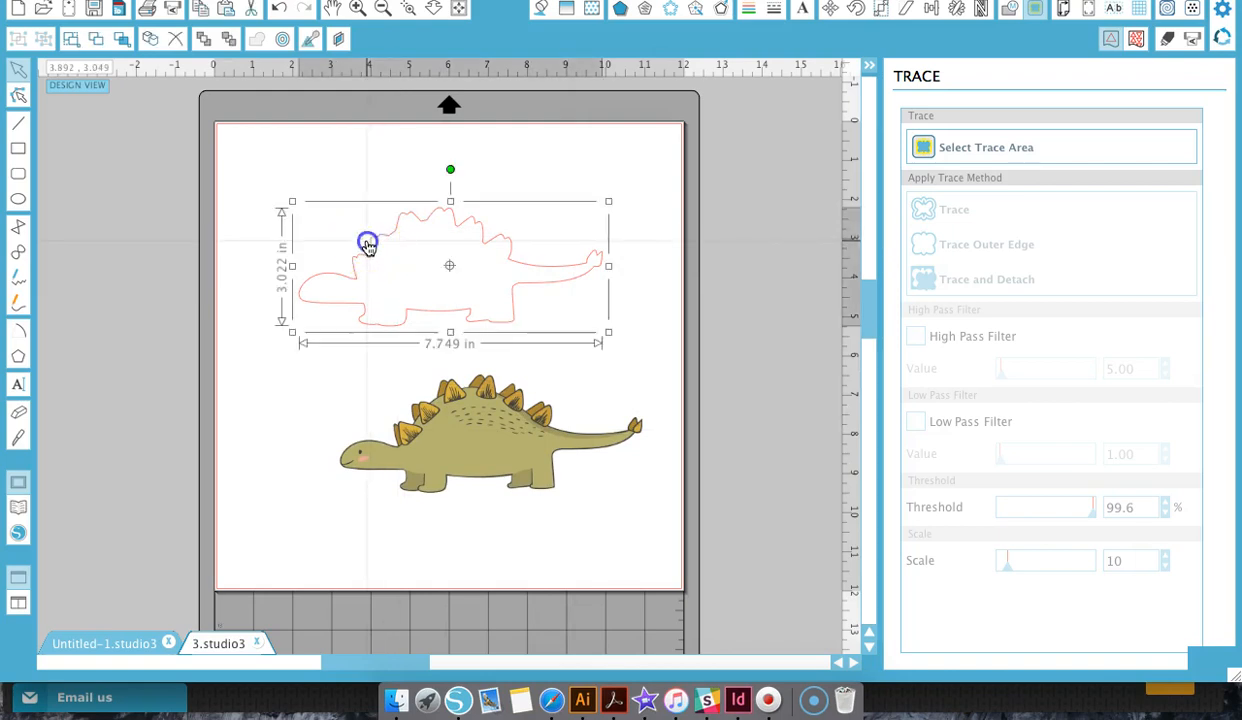
Give the traced outline no fill in the Fill Color panel.
left_click(1027, 11)
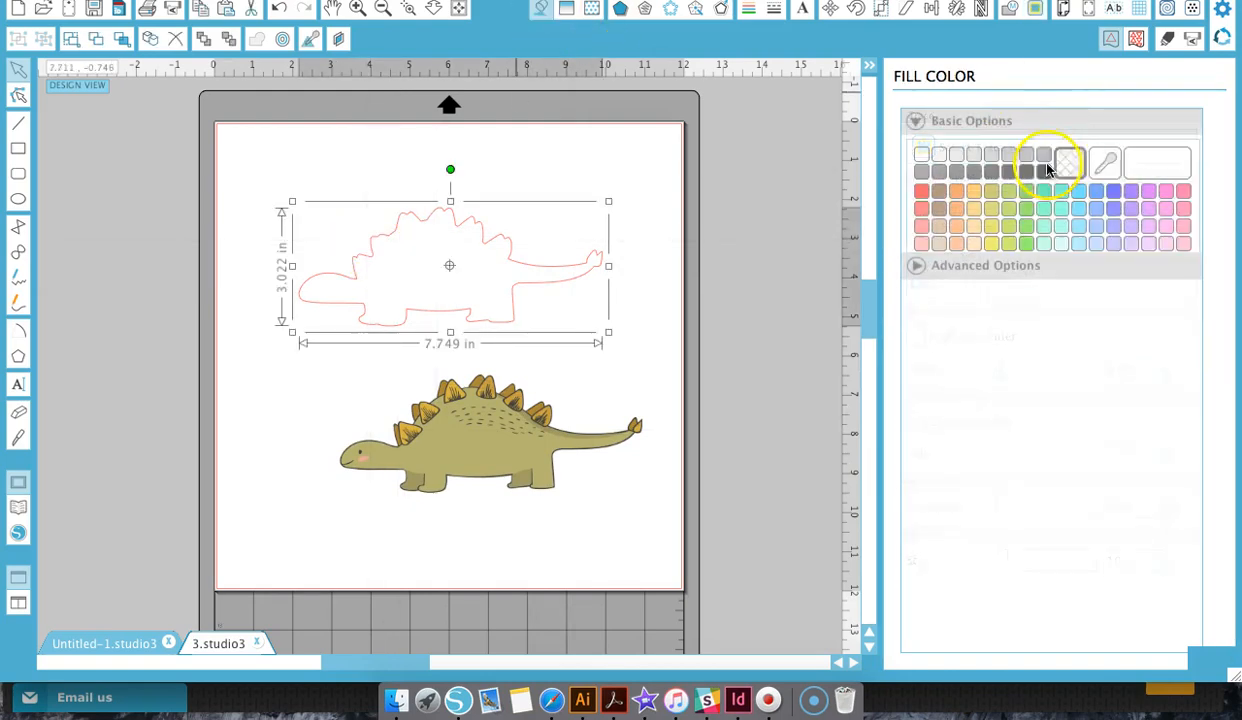
left_click(1033, 170)
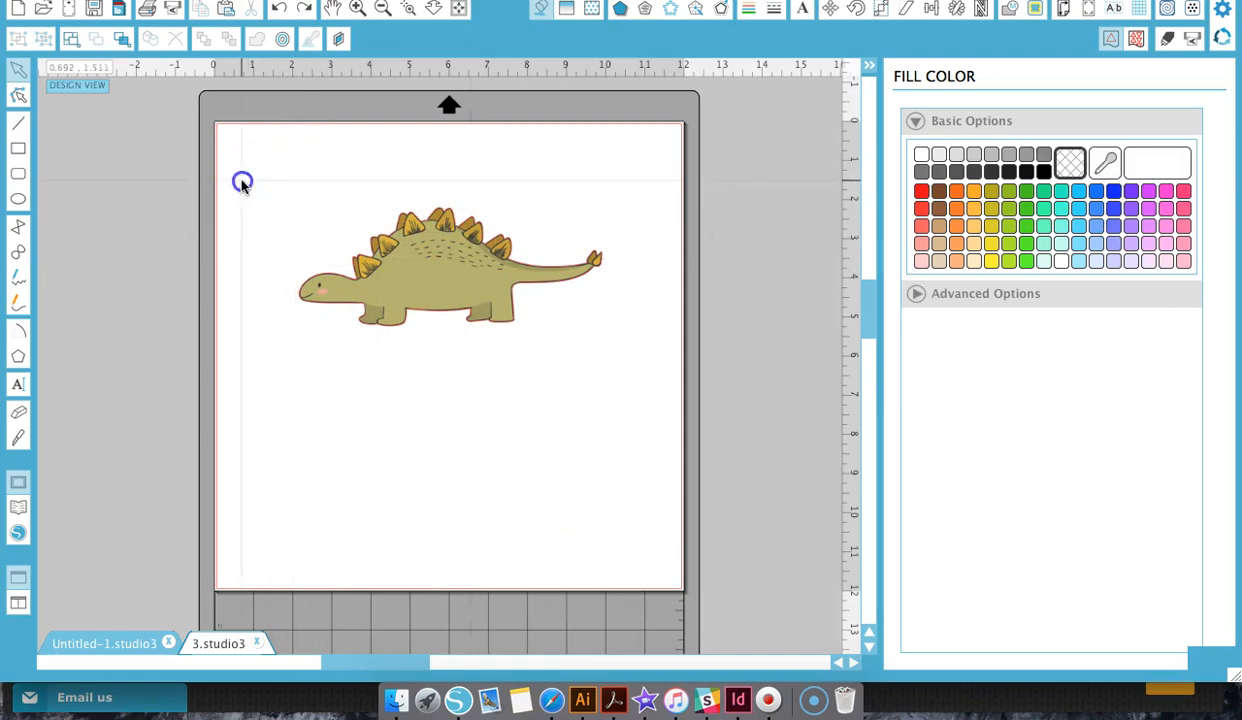
Select the stegosaurus image together with its traced outline.
left_click(448, 270)
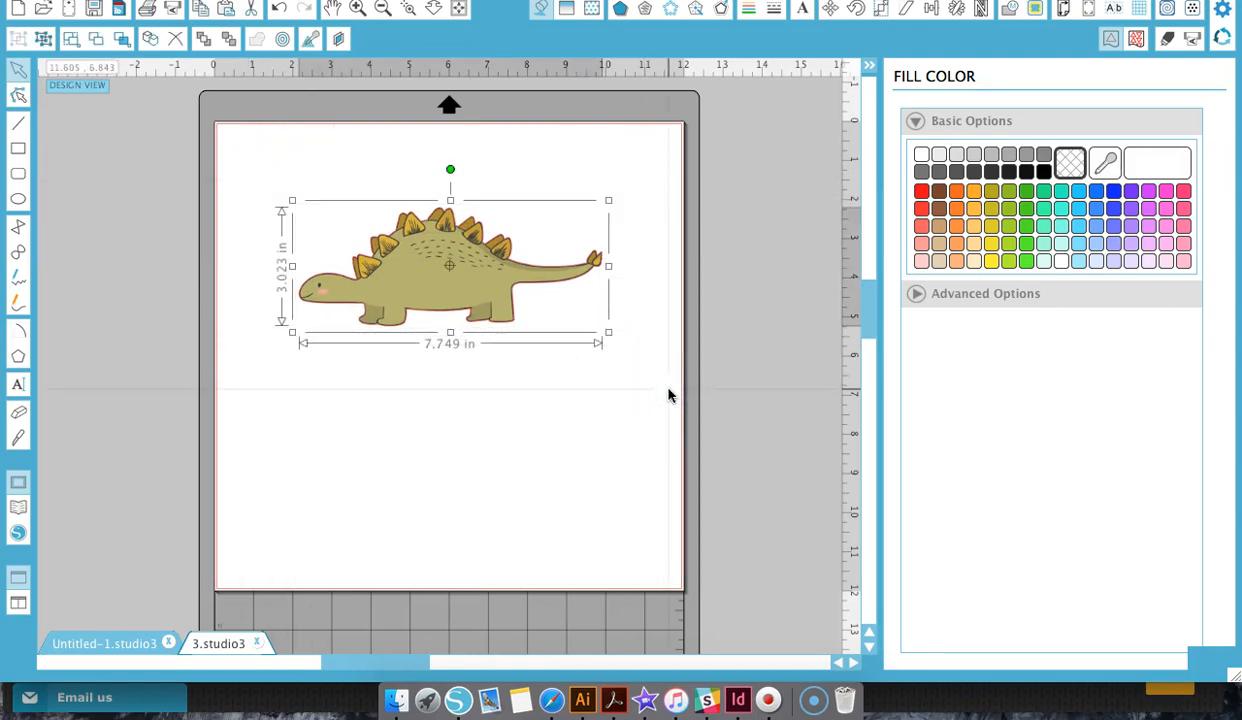
mouse_move(322, 318)
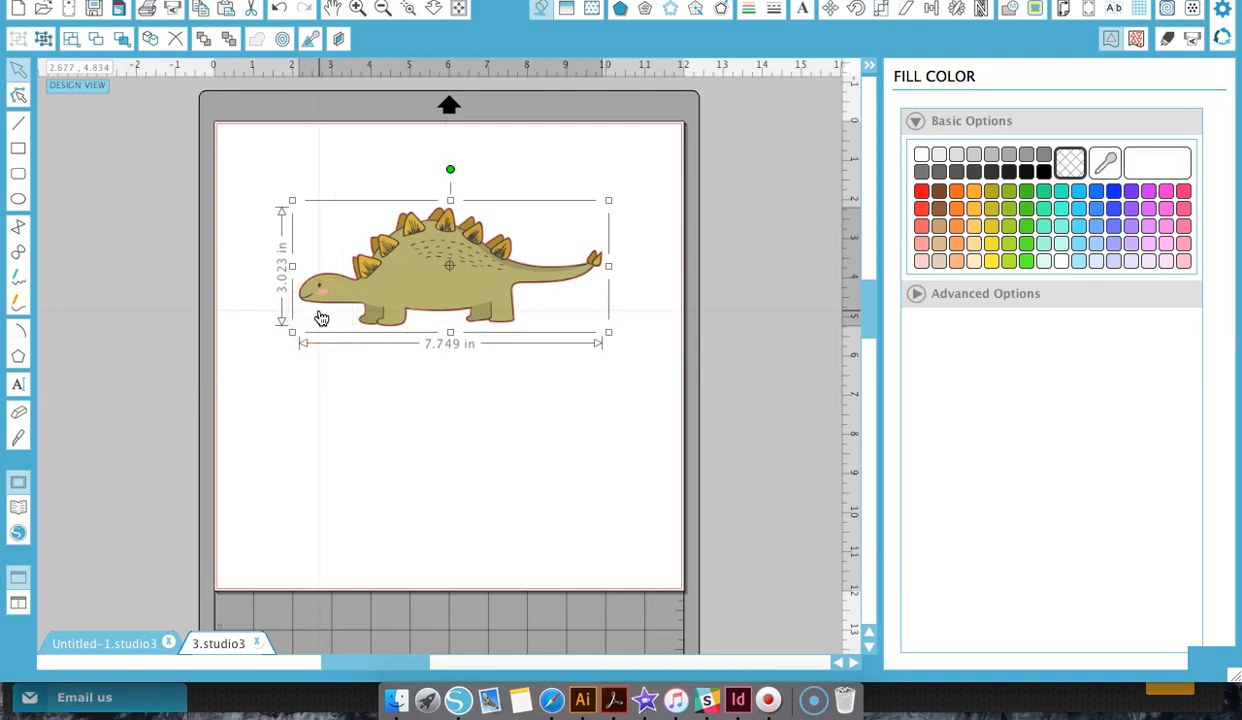
mouse_move(430, 331)
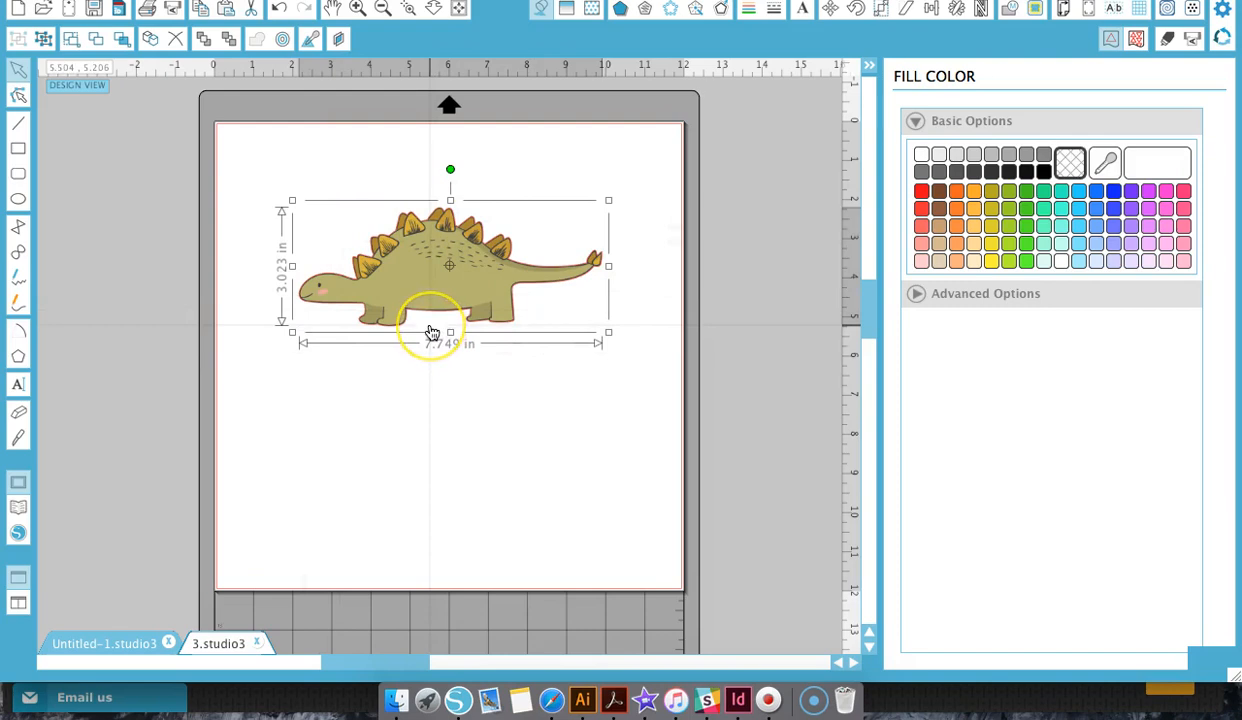
mouse_move(125, 153)
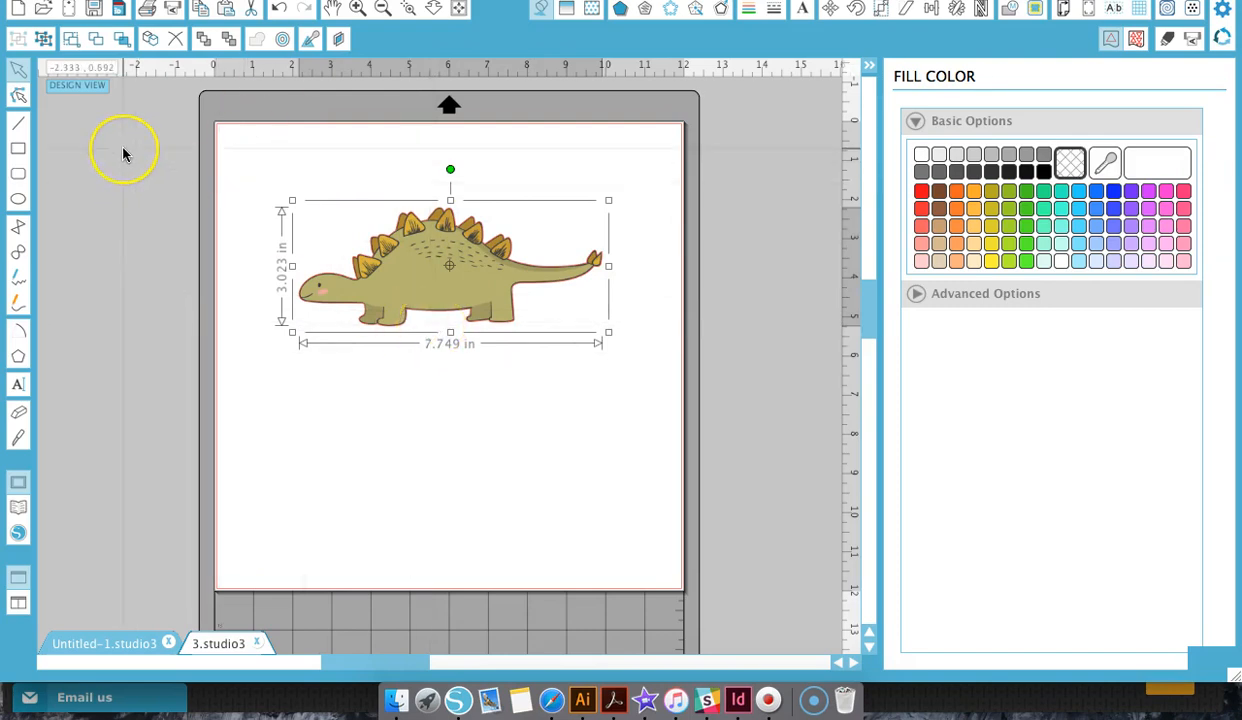